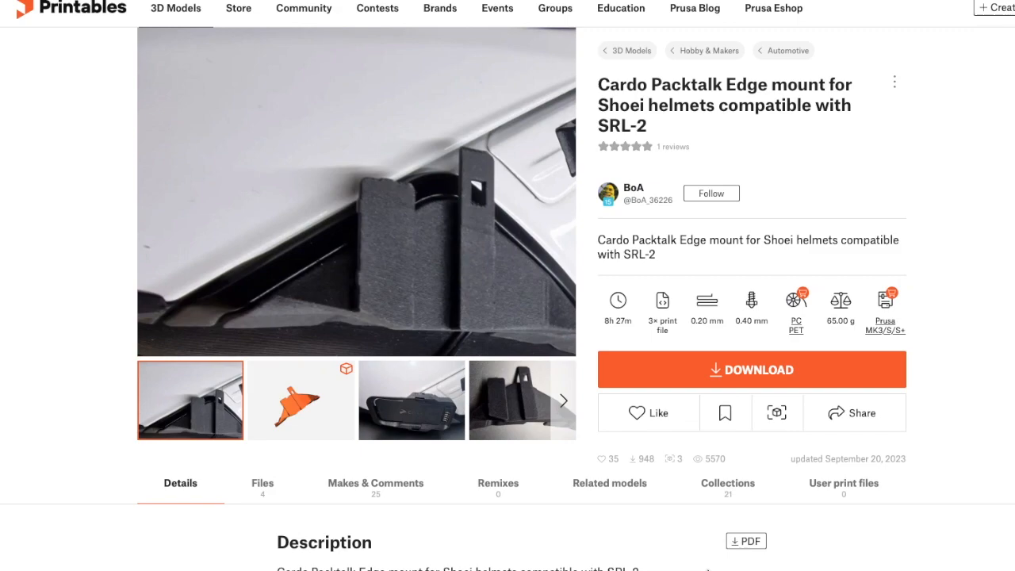
{"action": "mouse_move", "coordinate": [375, 483]}
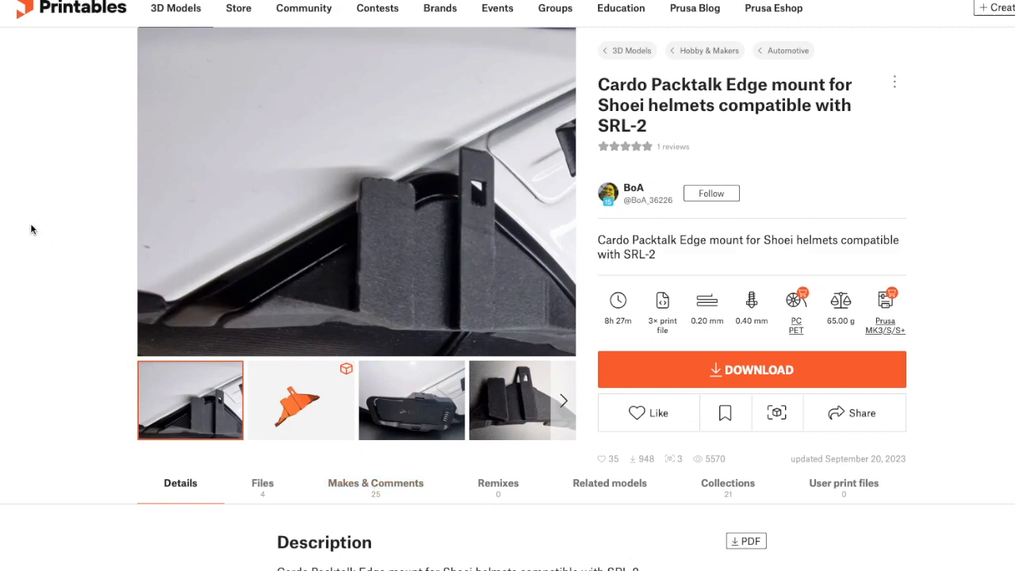
{"action": "mouse_move", "coordinate": [580, 216]}
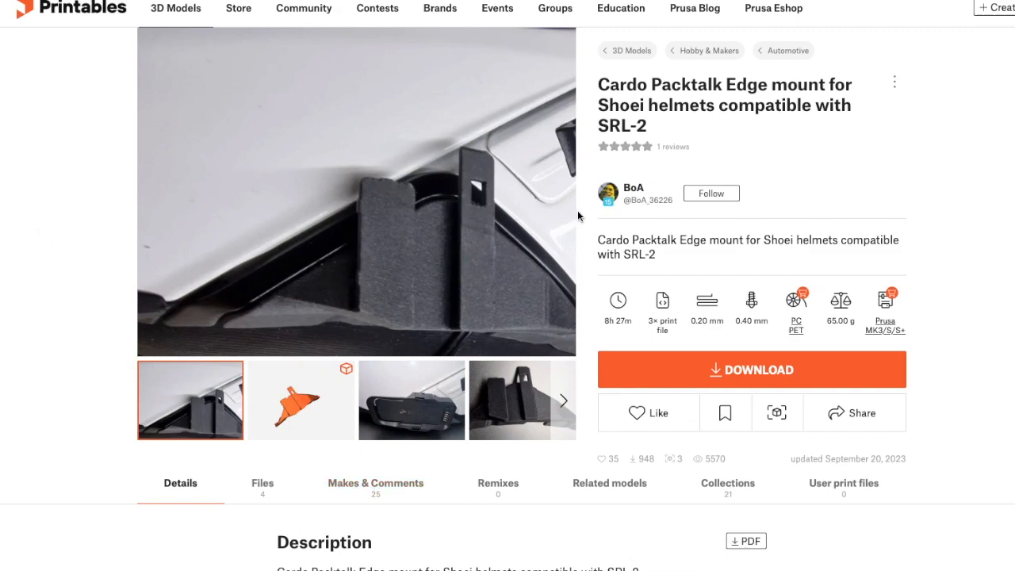
Download pt_edge_mount.stl (37 MB) from the model's Files list and dismiss the sign-up prompt
{"action": "scroll", "scroll_direction": "down", "scroll_amount": 3}
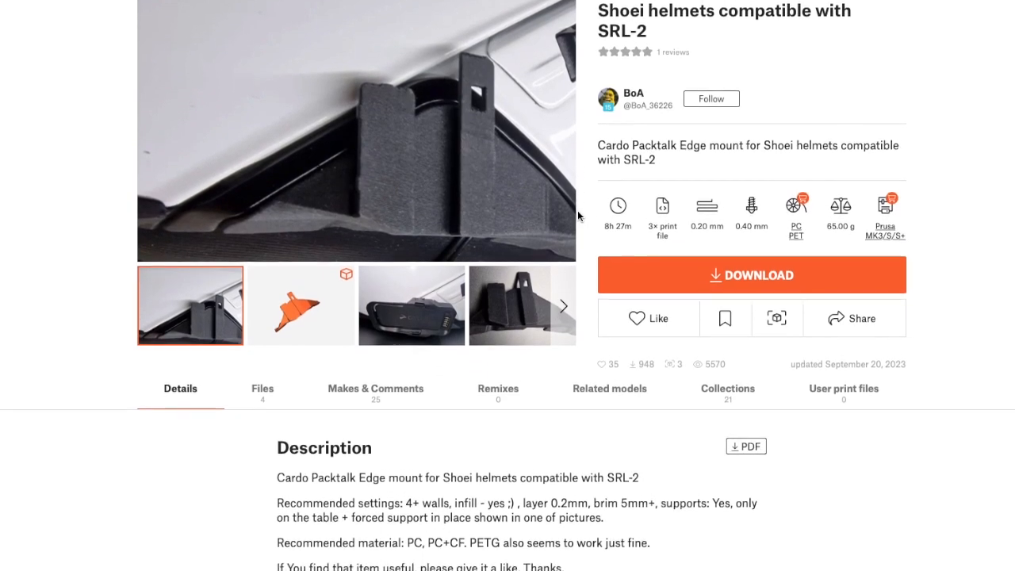
{"action": "scroll", "scroll_direction": "down", "scroll_amount": 3}
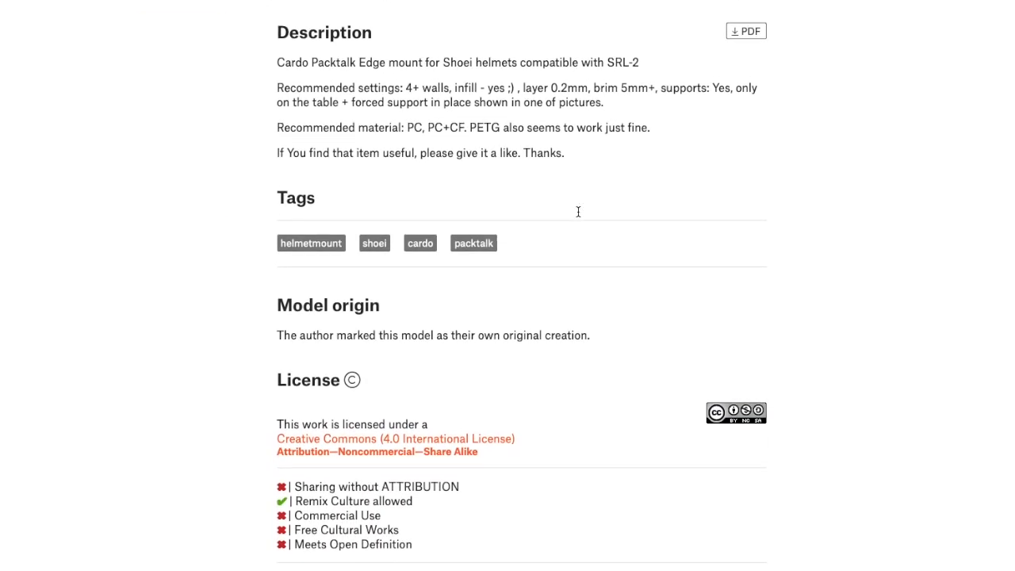
{"action": "scroll", "scroll_direction": "down", "scroll_amount": 3}
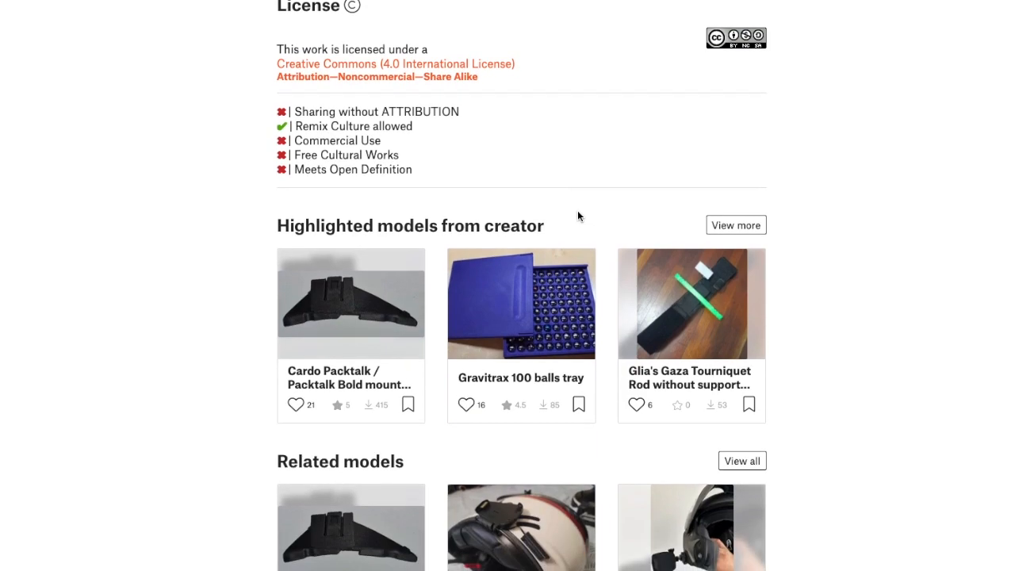
{"action": "scroll", "scroll_direction": "down", "scroll_amount": 3}
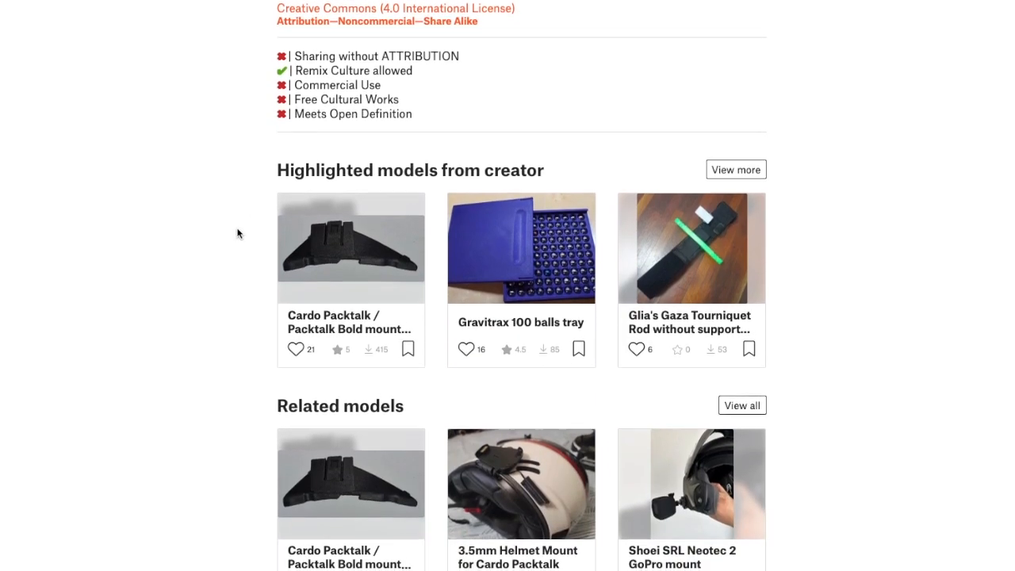
{"action": "scroll", "scroll_direction": "down", "scroll_amount": 3}
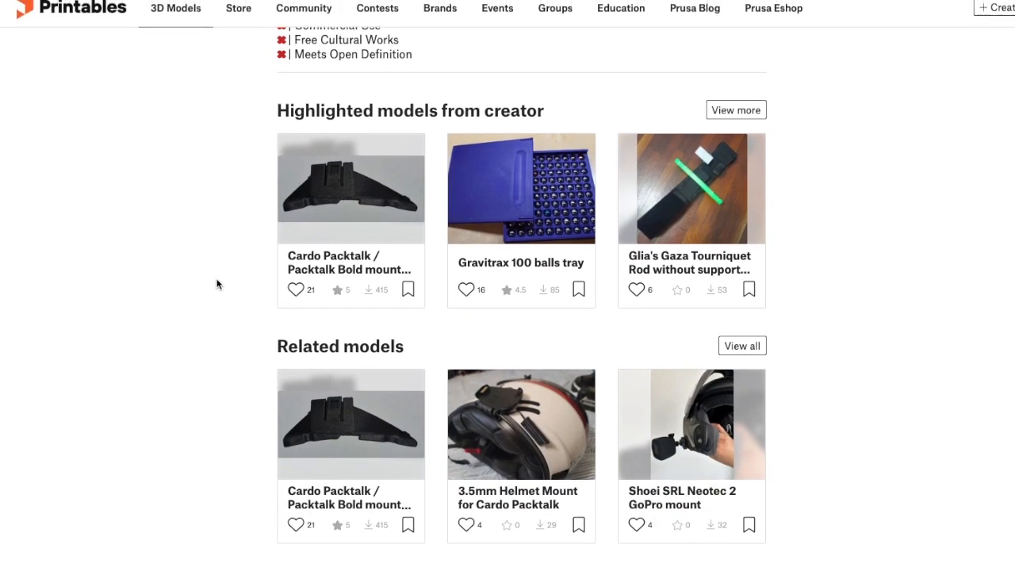
{"action": "scroll", "scroll_direction": "up", "scroll_amount": 3}
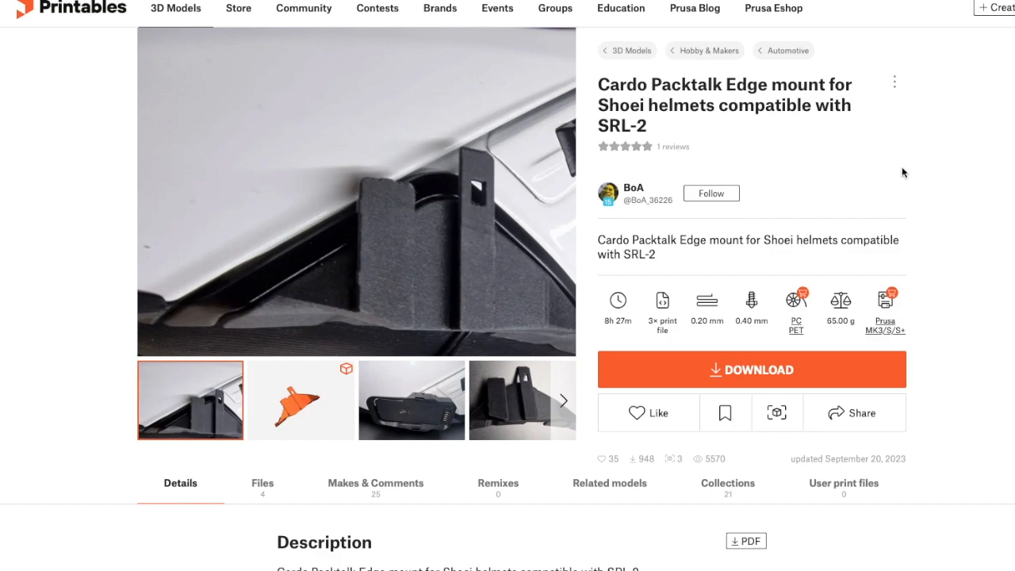
{"action": "scroll", "scroll_direction": "down", "scroll_amount": 3}
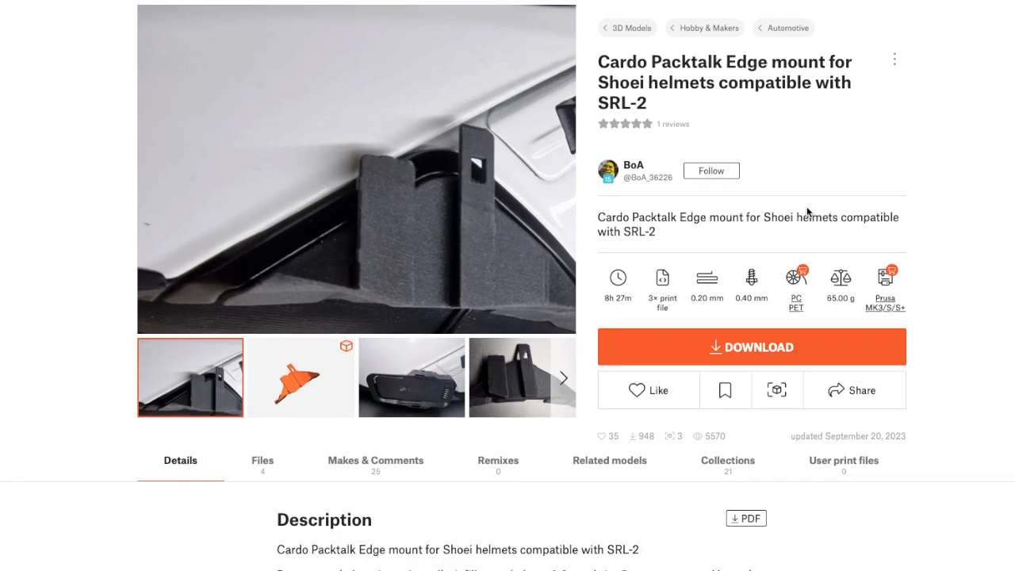
{"action": "left_click", "coordinate": [262, 460]}
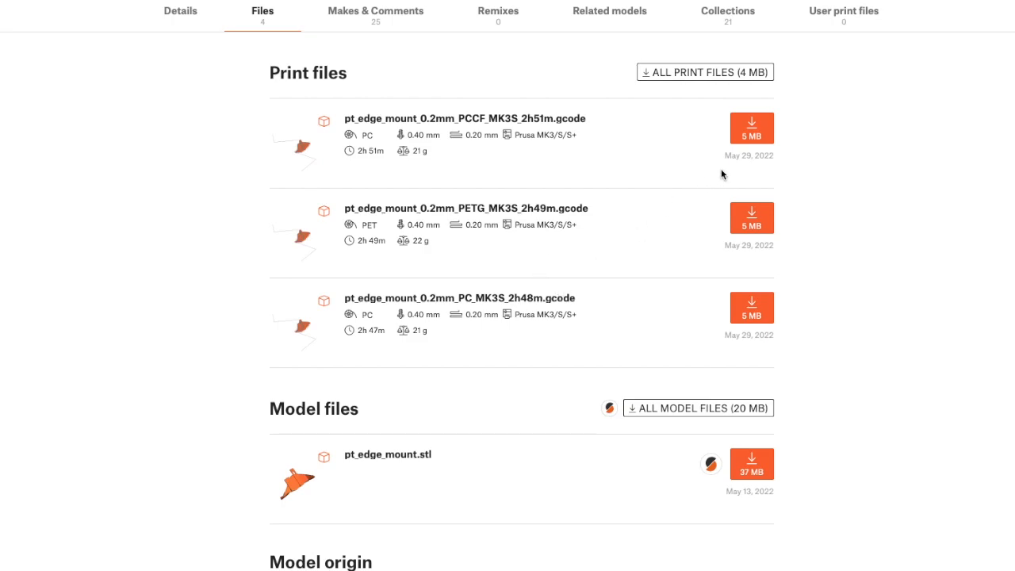
{"action": "mouse_move", "coordinate": [713, 235]}
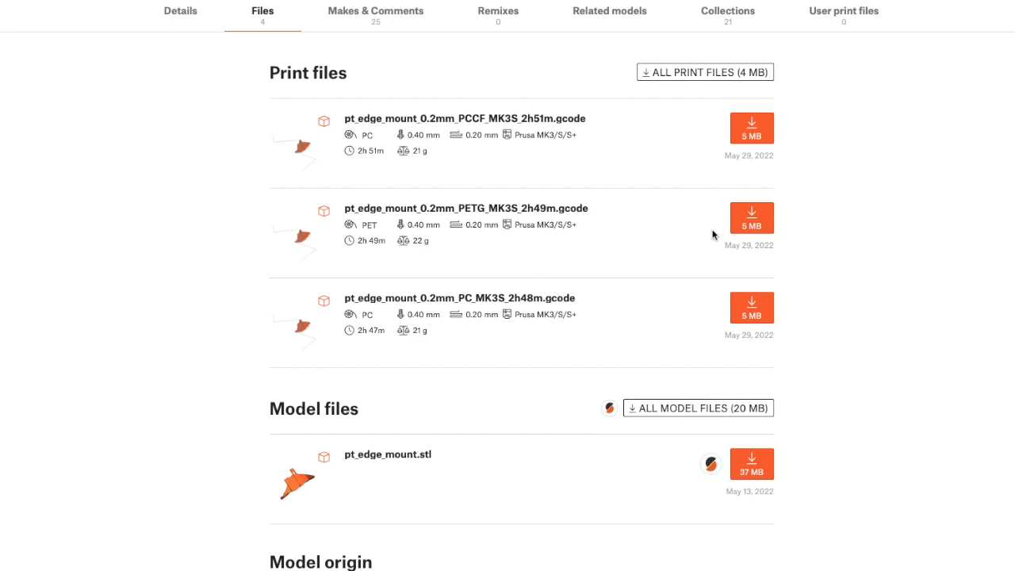
{"action": "mouse_move", "coordinate": [848, 437]}
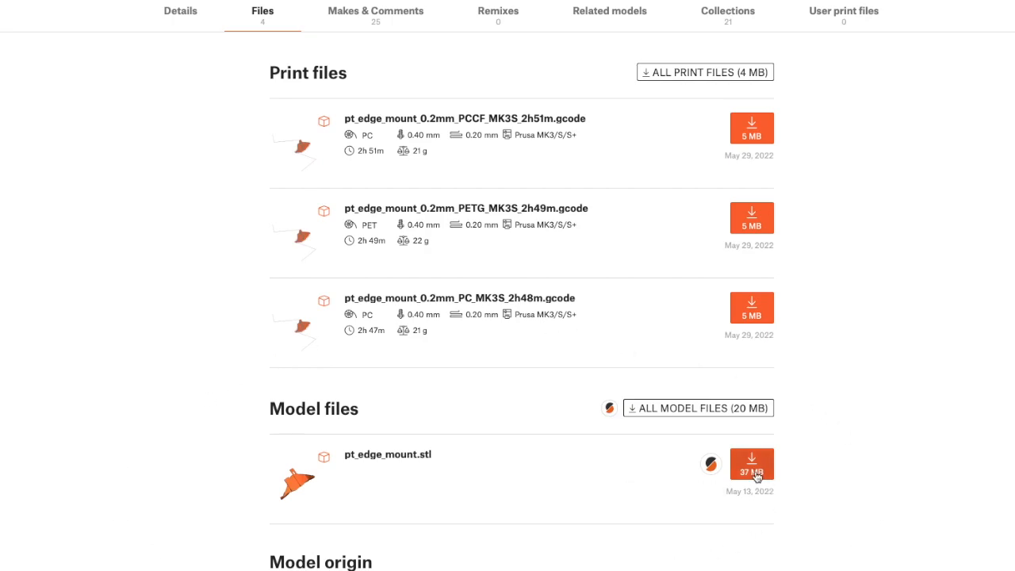
{"action": "left_click", "coordinate": [751, 463]}
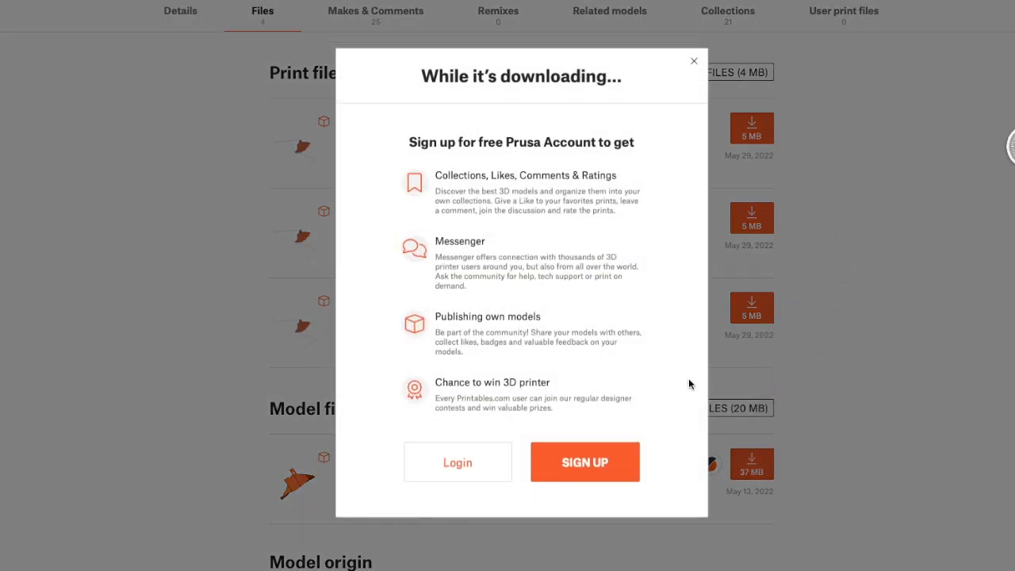
{"action": "left_click", "coordinate": [693, 61]}
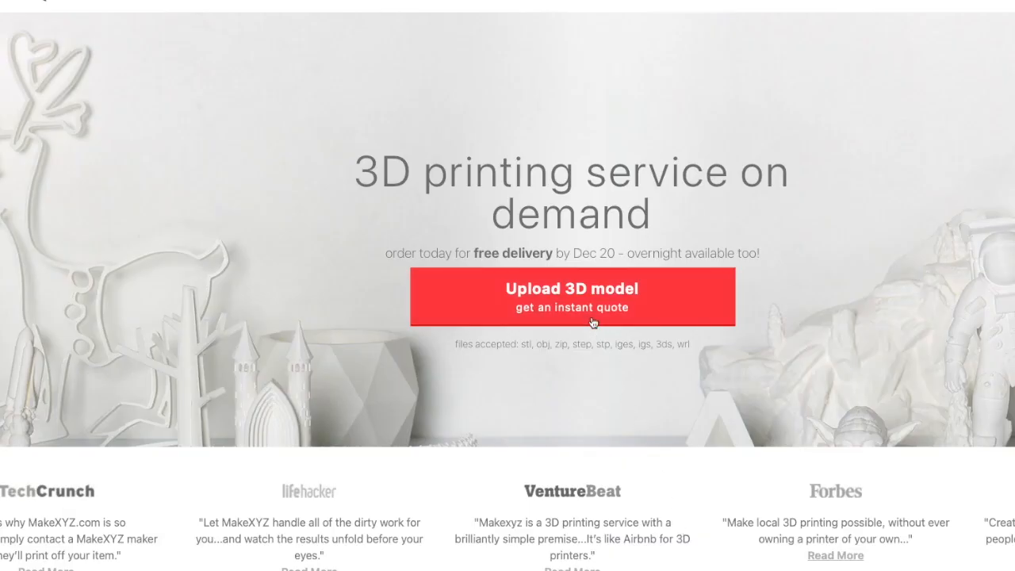
Upload pt_edge_mount.stl to MakeXYZ for an instant quote
{"action": "left_click", "coordinate": [571, 296]}
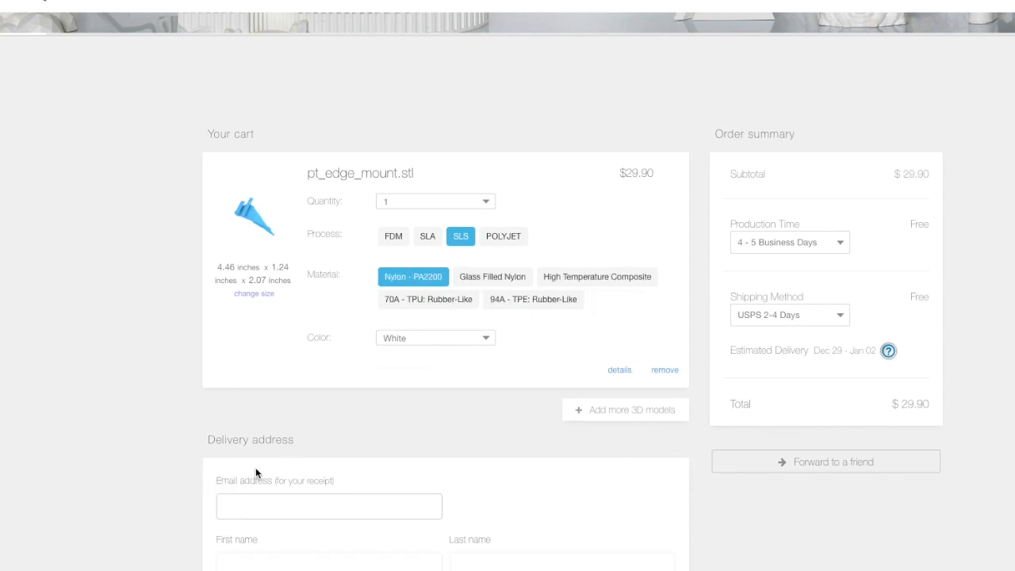
{"action": "mouse_move", "coordinate": [570, 344]}
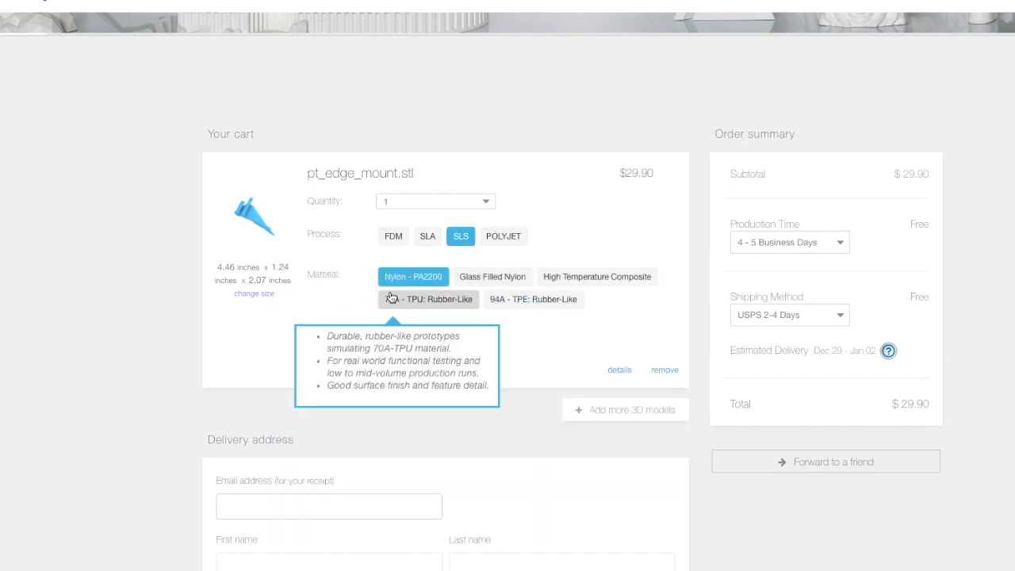
{"action": "mouse_move", "coordinate": [413, 277]}
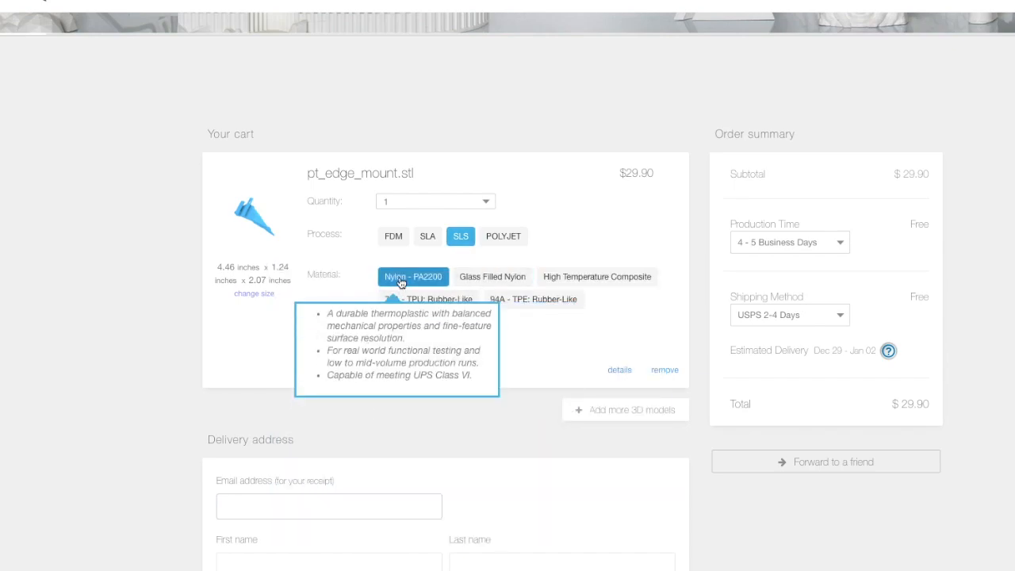
{"action": "mouse_move", "coordinate": [403, 285]}
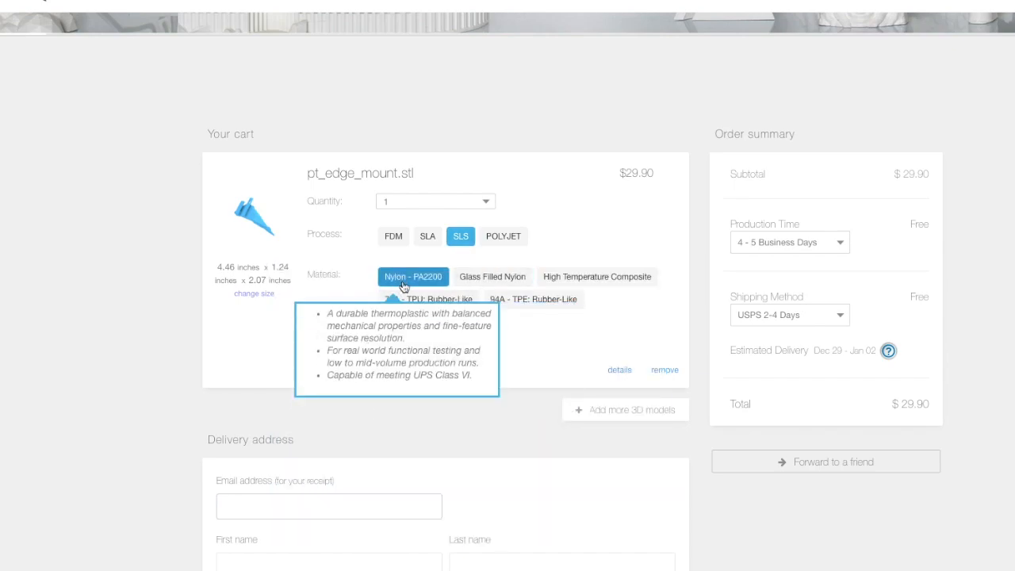
{"action": "mouse_move", "coordinate": [281, 359]}
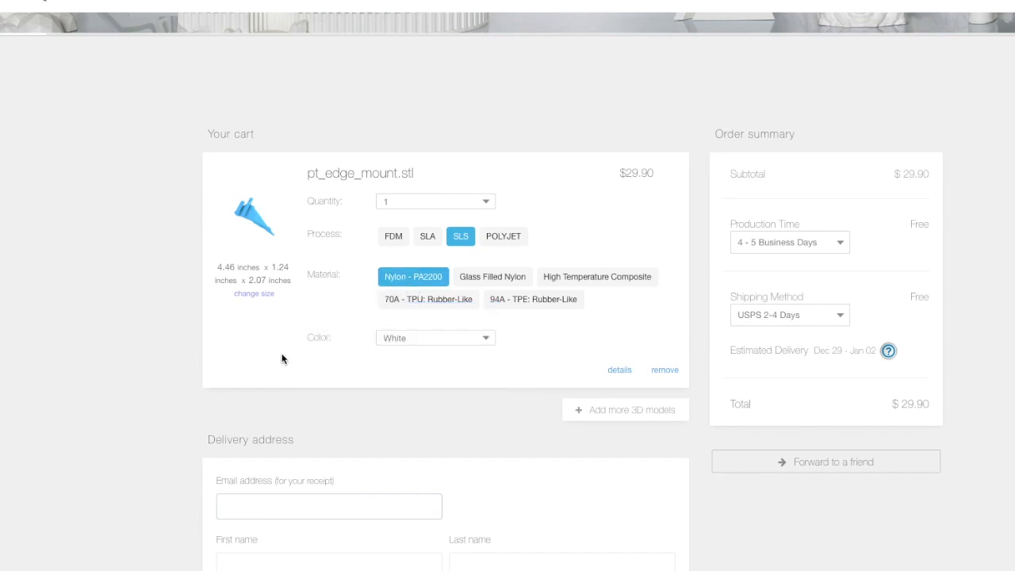
Change the cart item's colour to Black, keeping SLS nylon at $29.90
{"action": "left_click", "coordinate": [435, 337]}
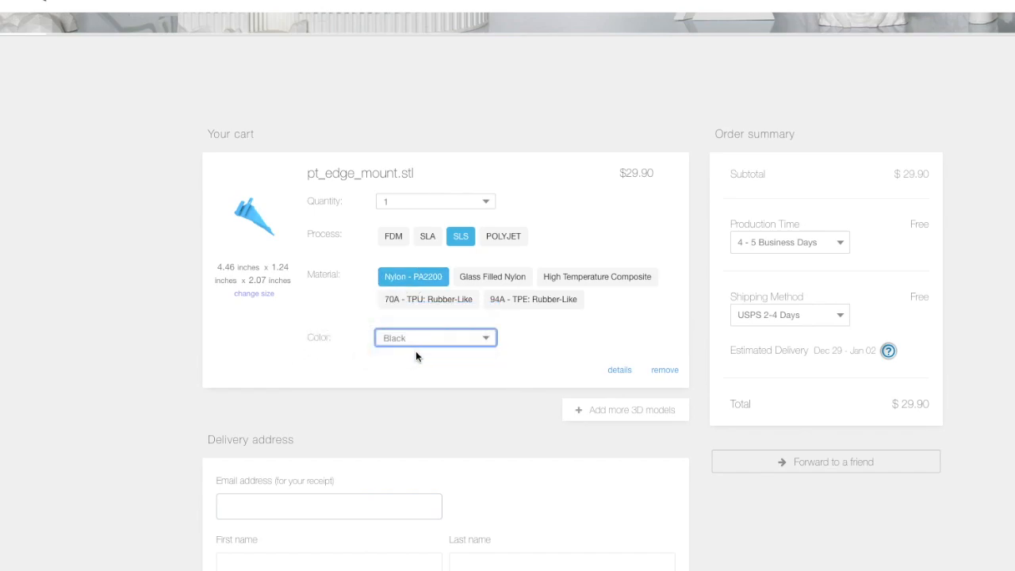
{"action": "mouse_move", "coordinate": [620, 212]}
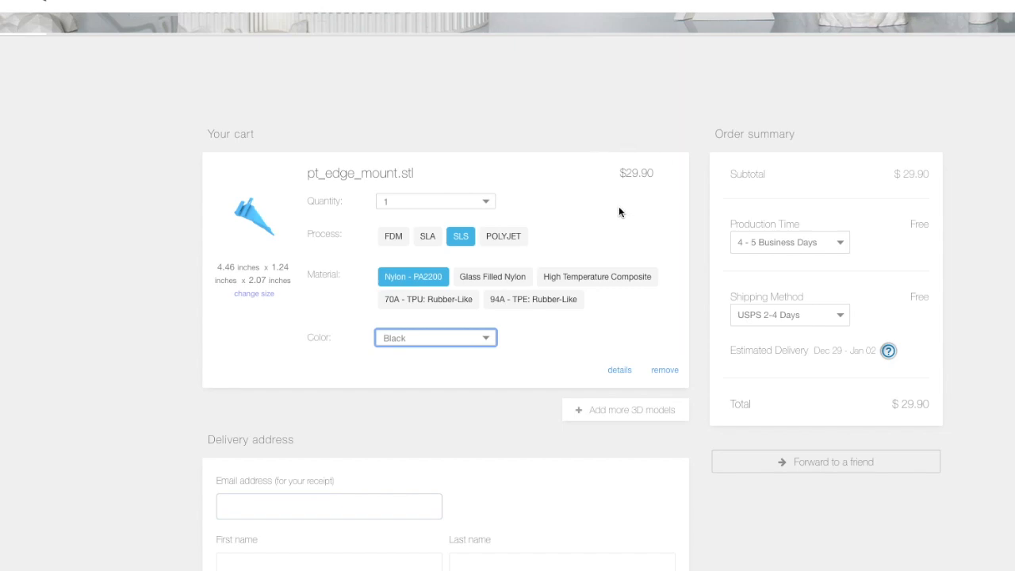
{"action": "scroll", "scroll_direction": "down", "scroll_amount": 3}
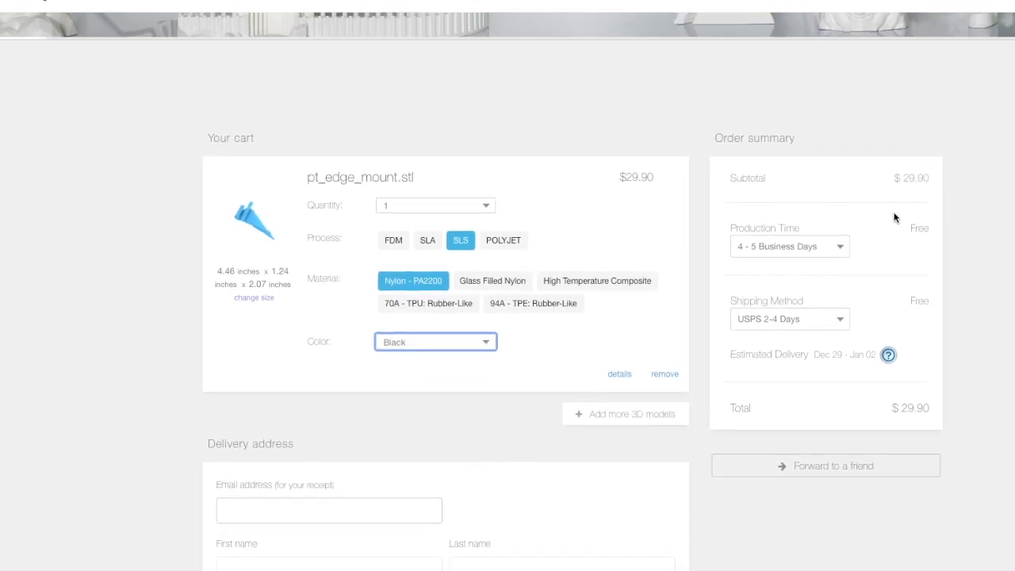
{"action": "mouse_move", "coordinate": [254, 221]}
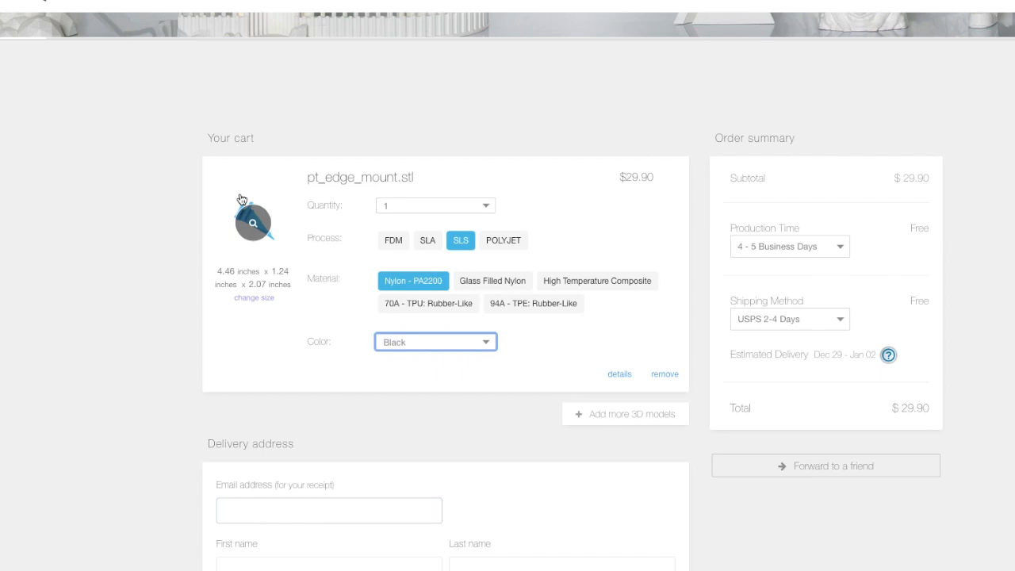